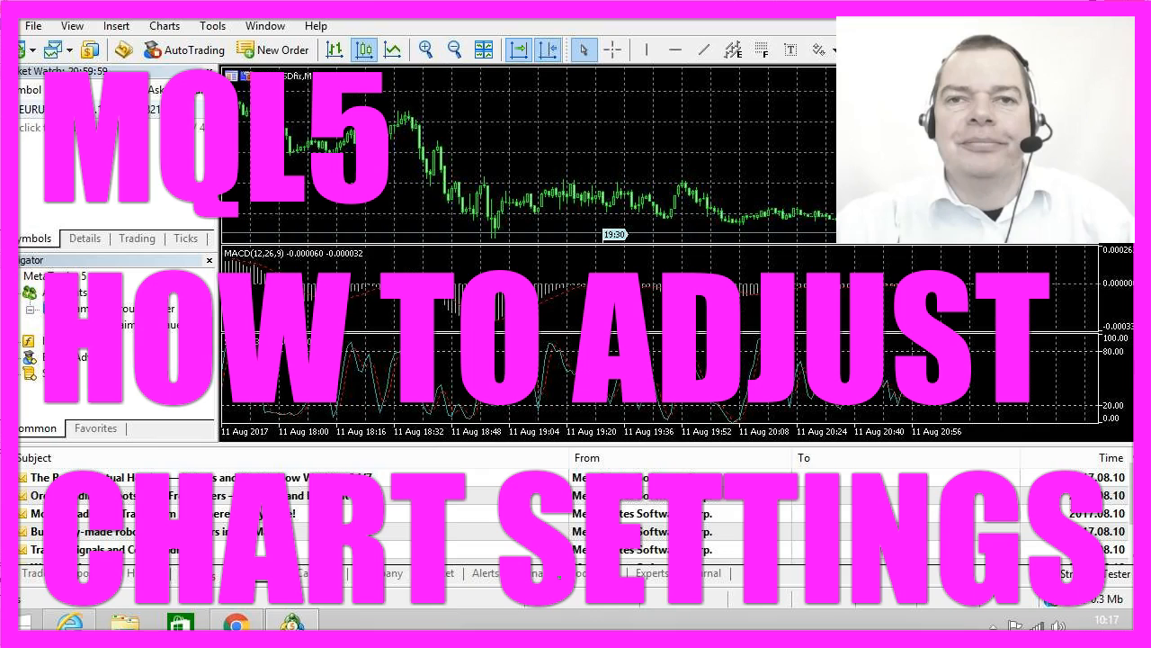
Delete the MACD and Stochastic Oscillator indicator subwindows from the EURUSD chart
right_click(553, 301)
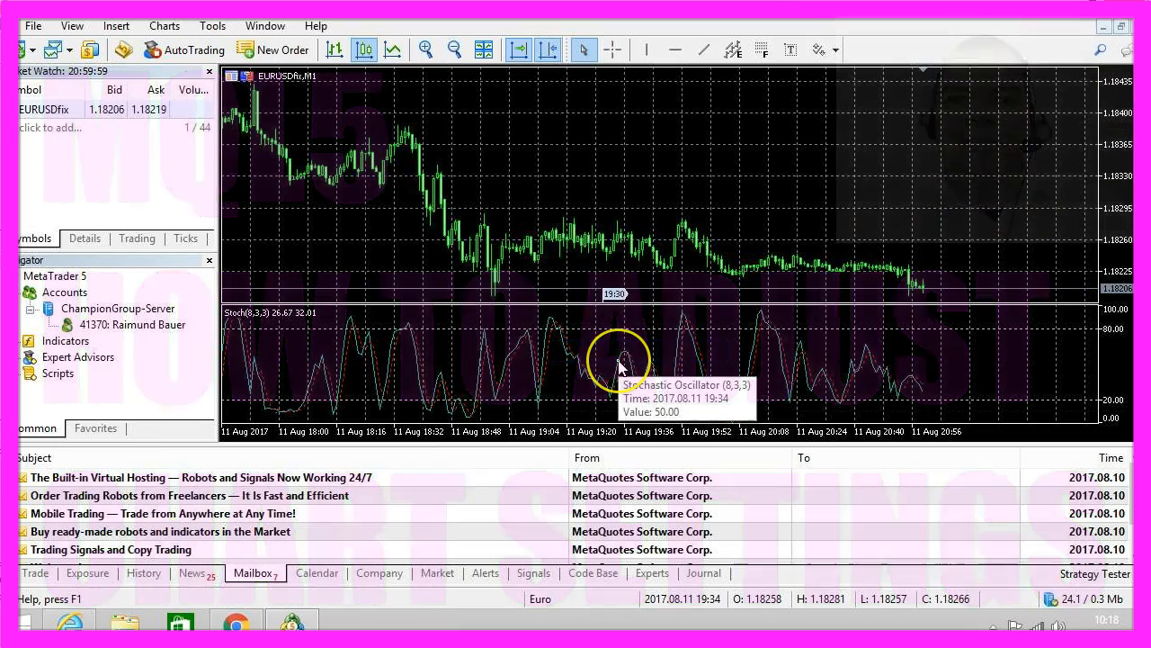
right_click(620, 365)
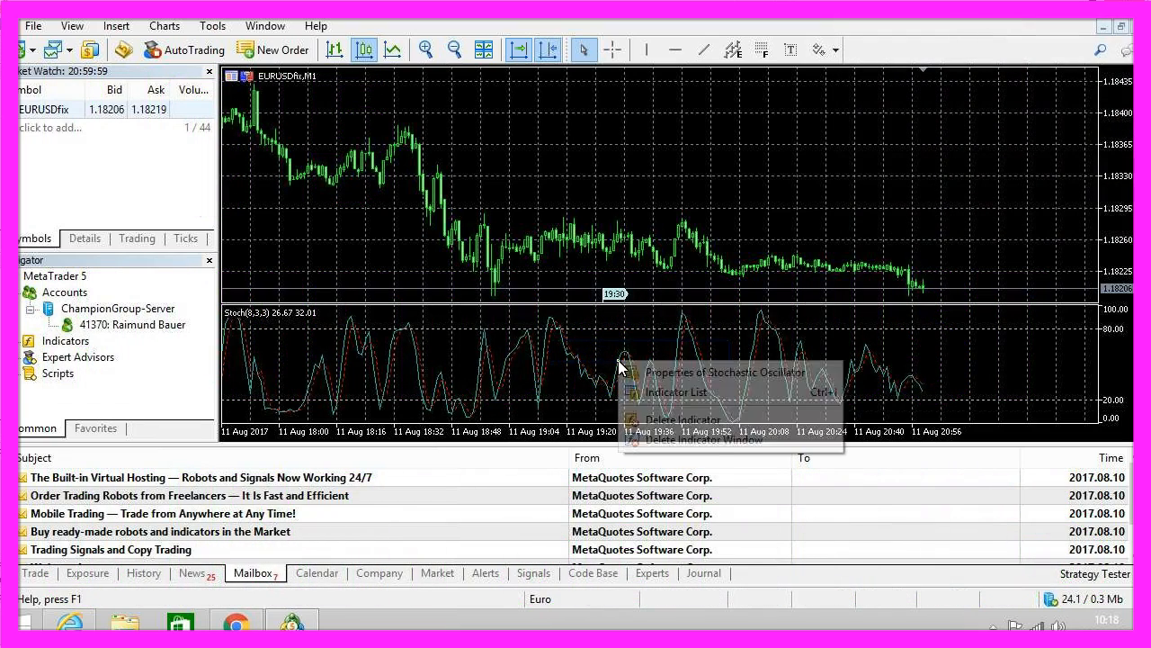
mouse_move(684, 420)
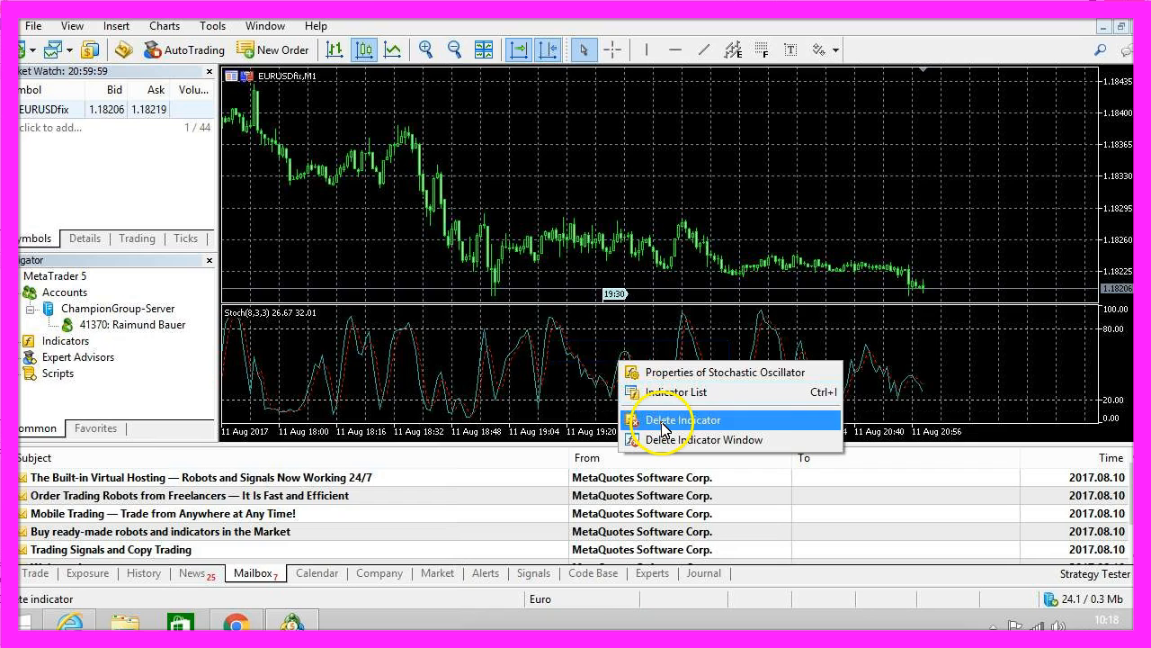
mouse_move(661, 439)
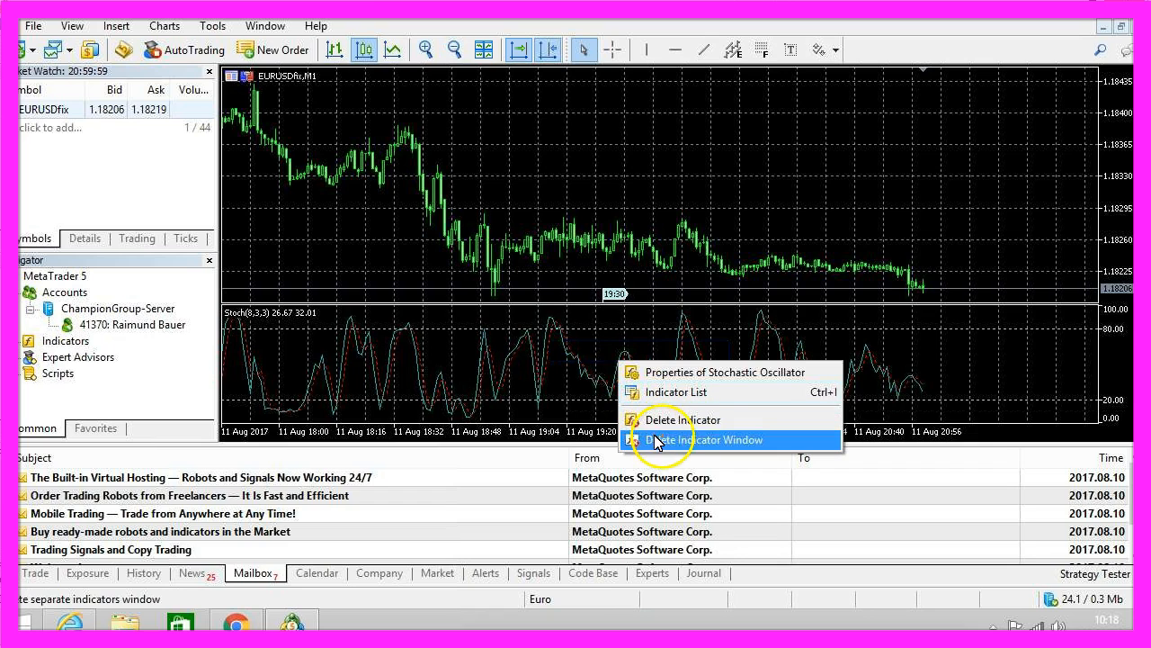
left_click(698, 439)
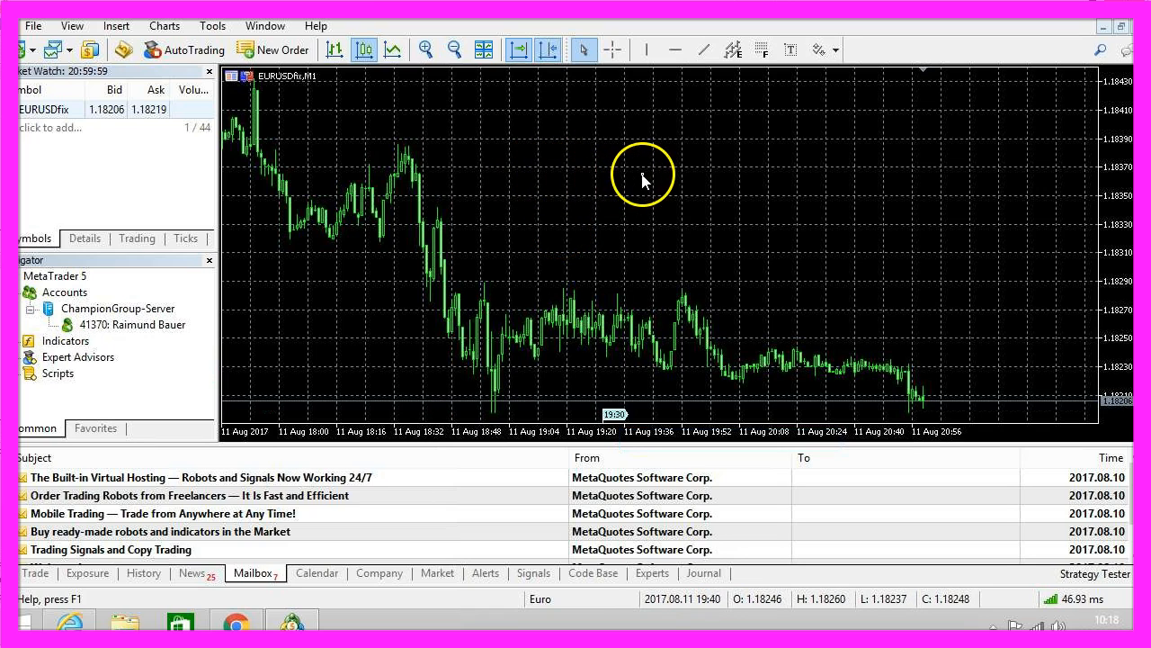
In chart Properties, select Line chart and untick Show grid, then confirm with OK
right_click(643, 175)
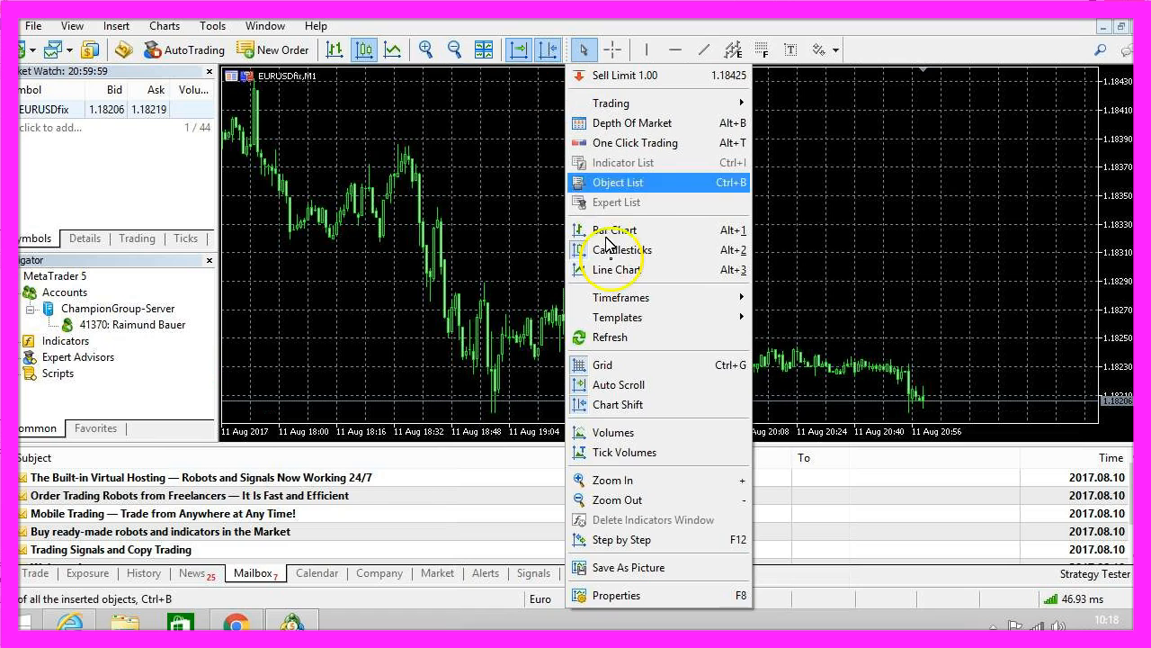
left_click(617, 594)
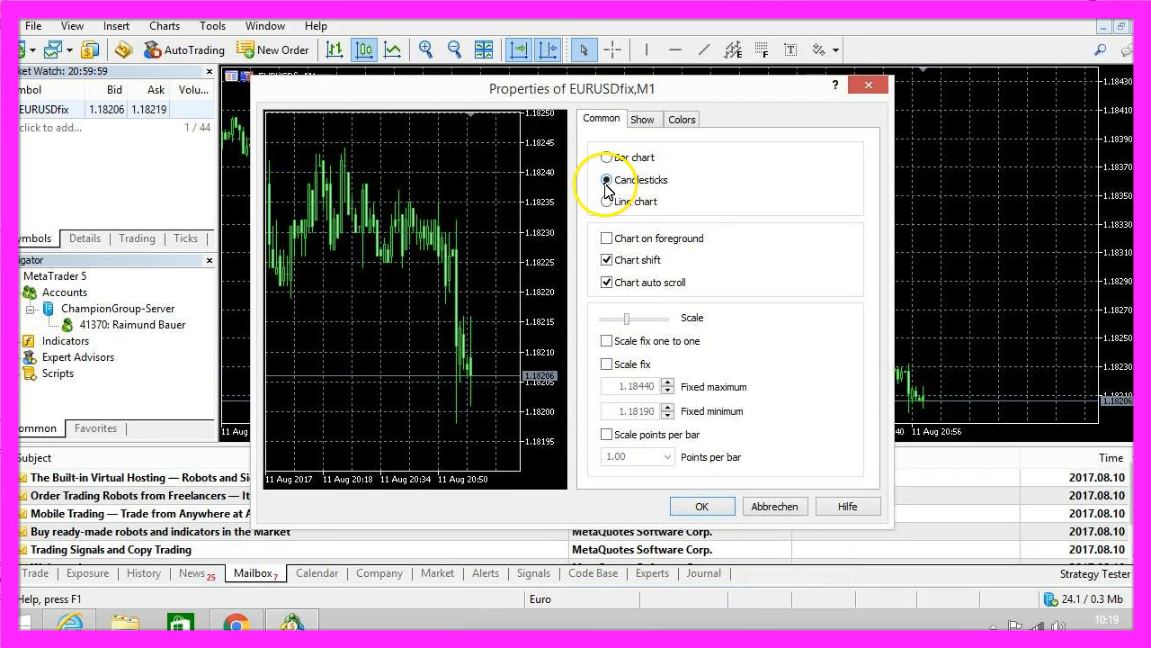
left_click(607, 200)
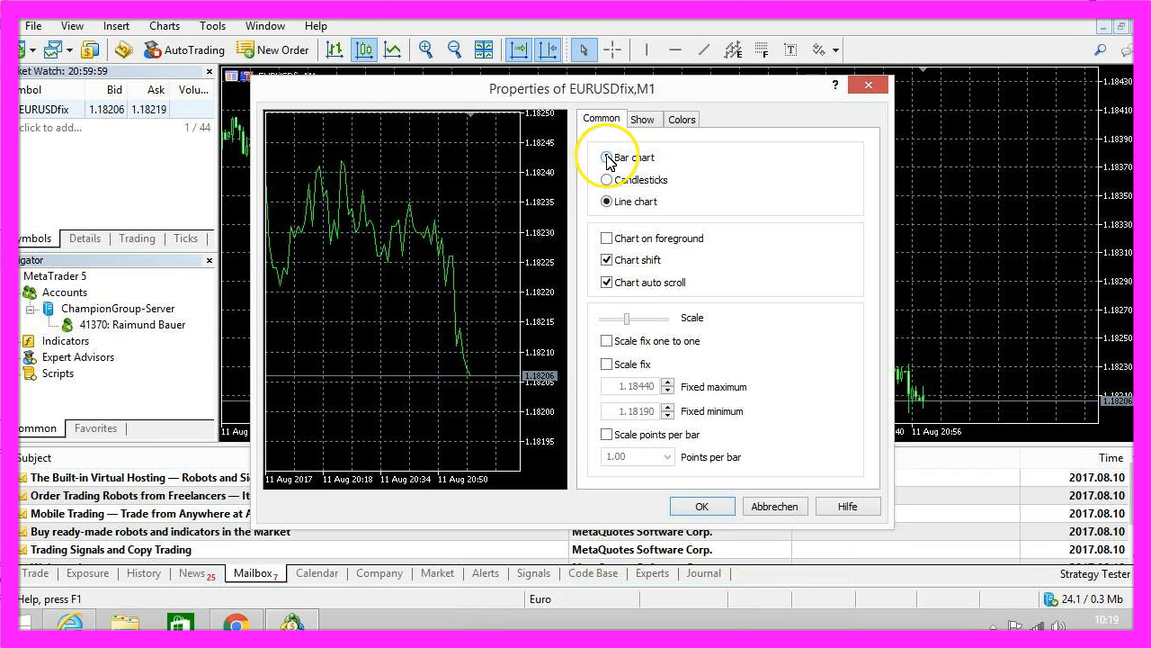
left_click(607, 156)
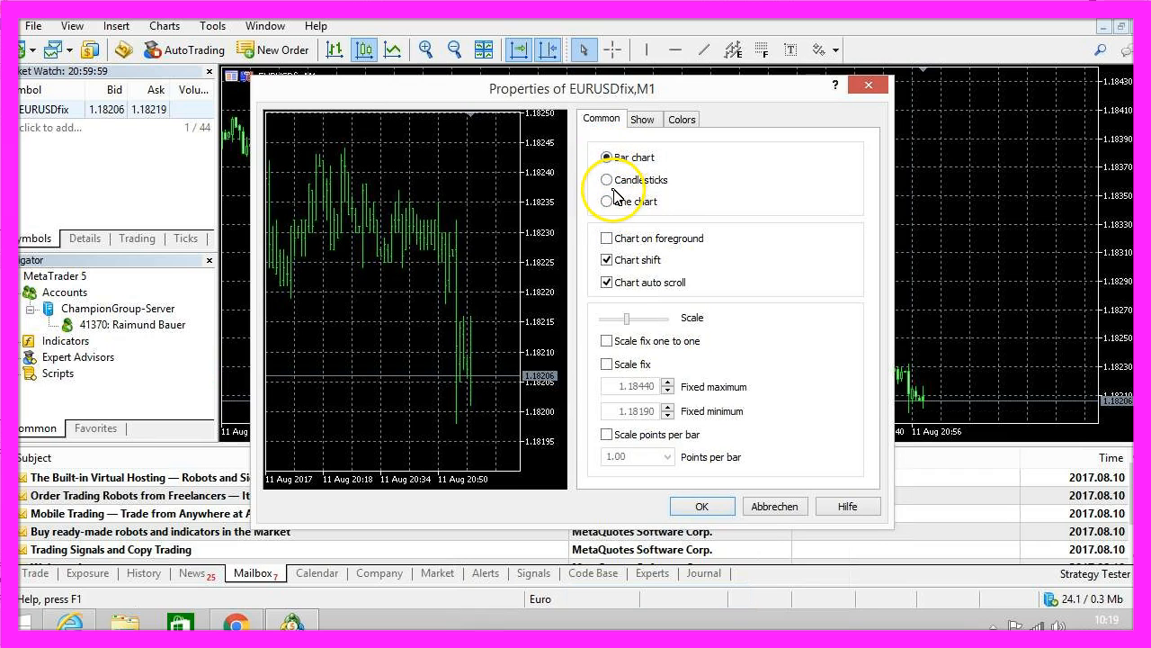
left_click(607, 202)
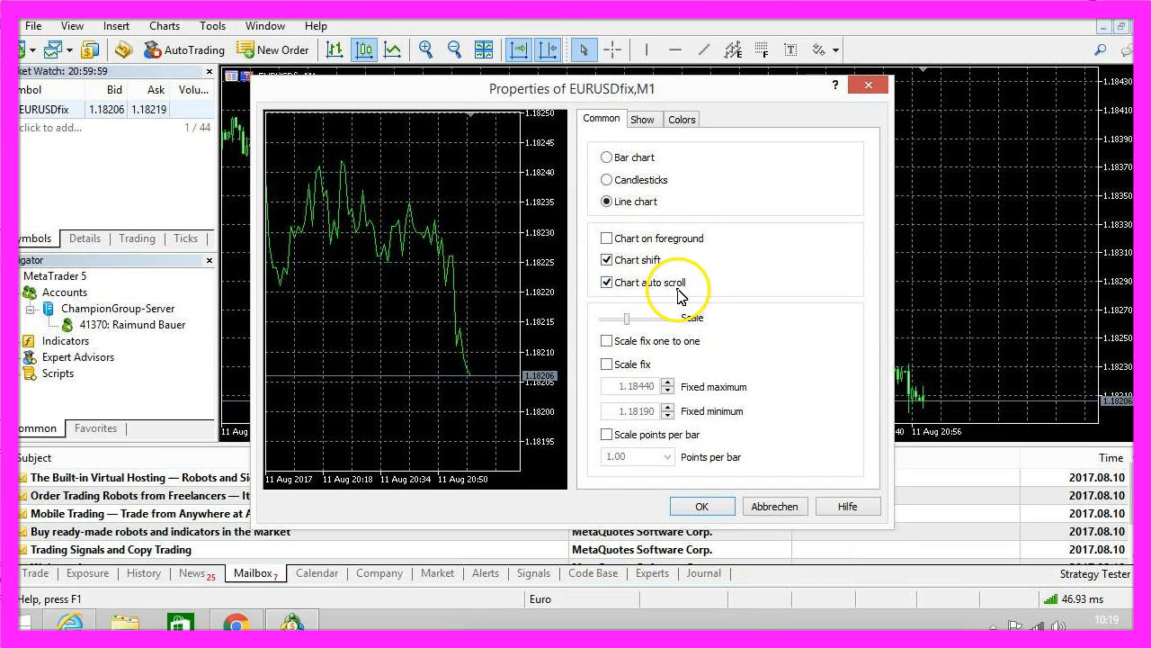
left_click(642, 118)
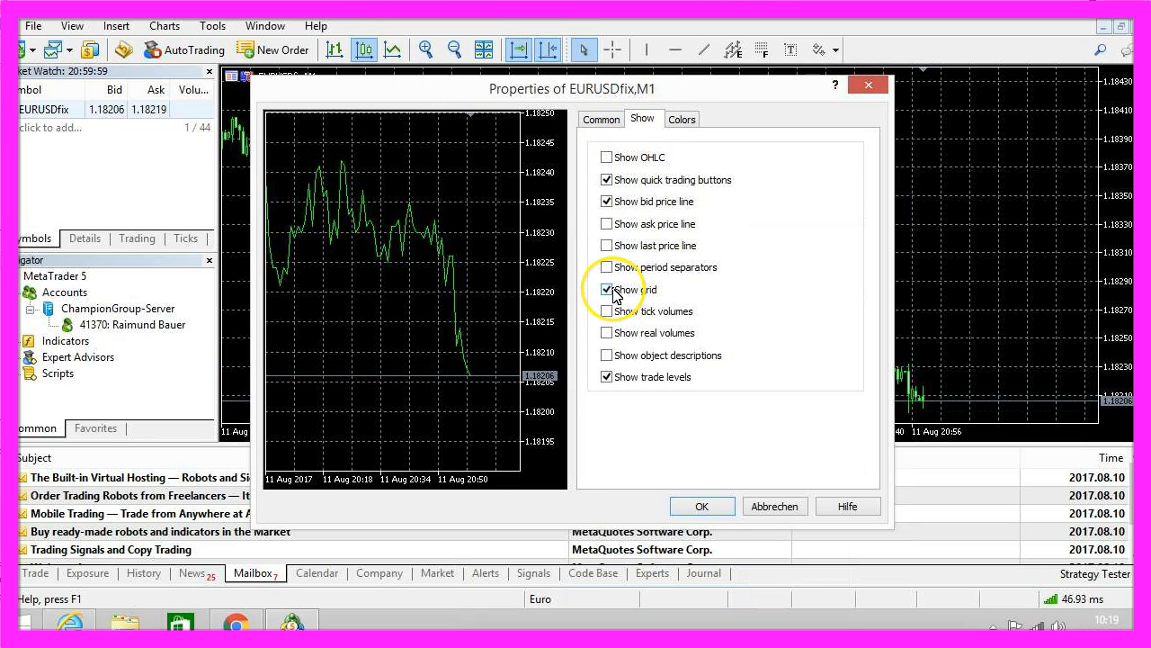
left_click(606, 288)
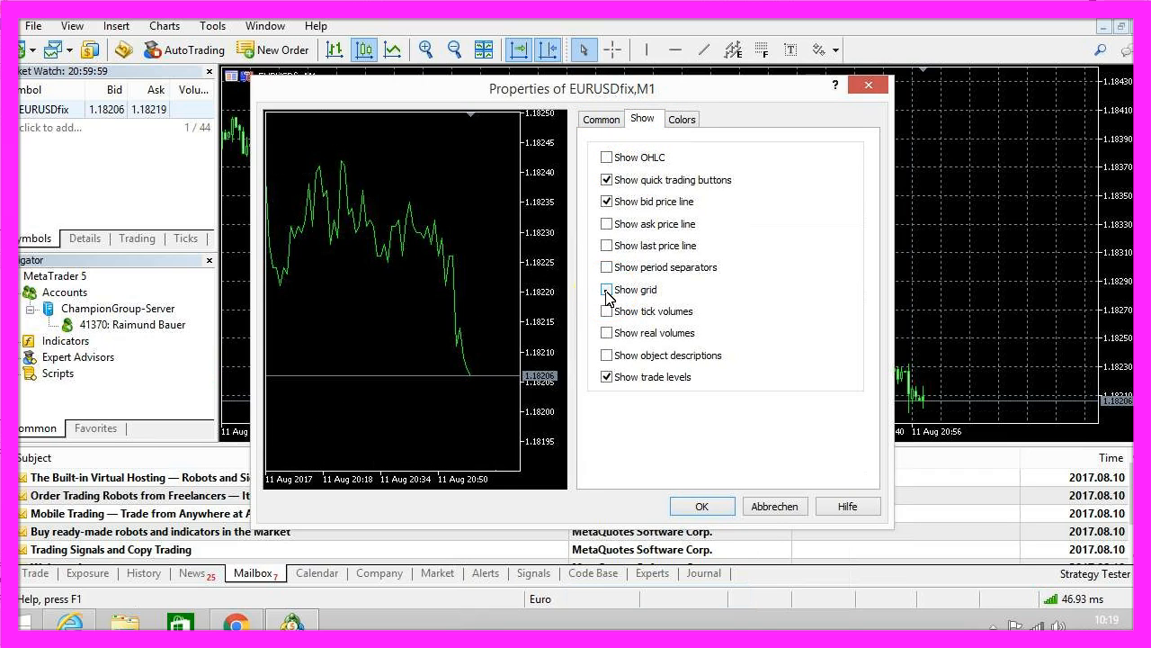
left_click(606, 289)
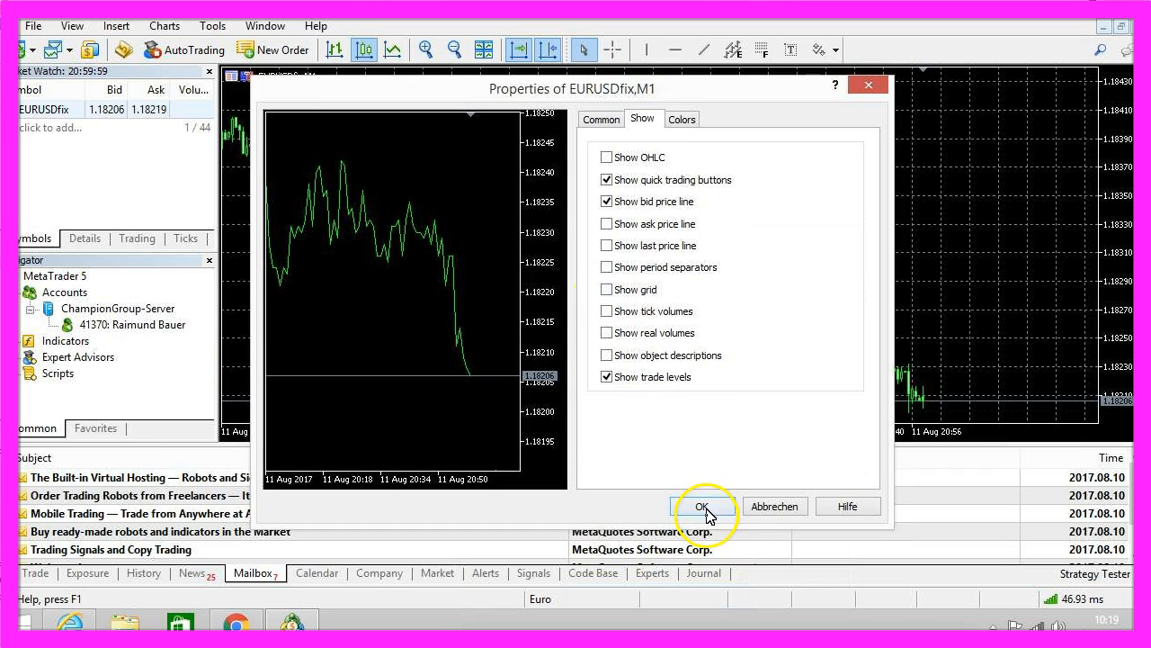
left_click(703, 507)
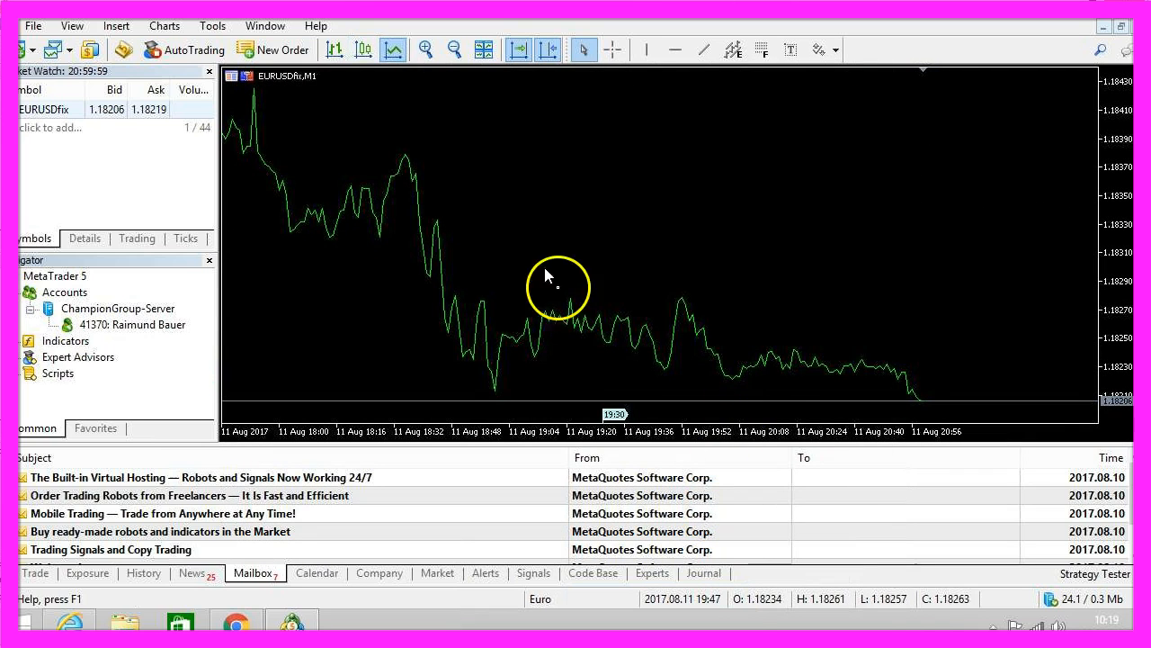
mouse_move(720, 247)
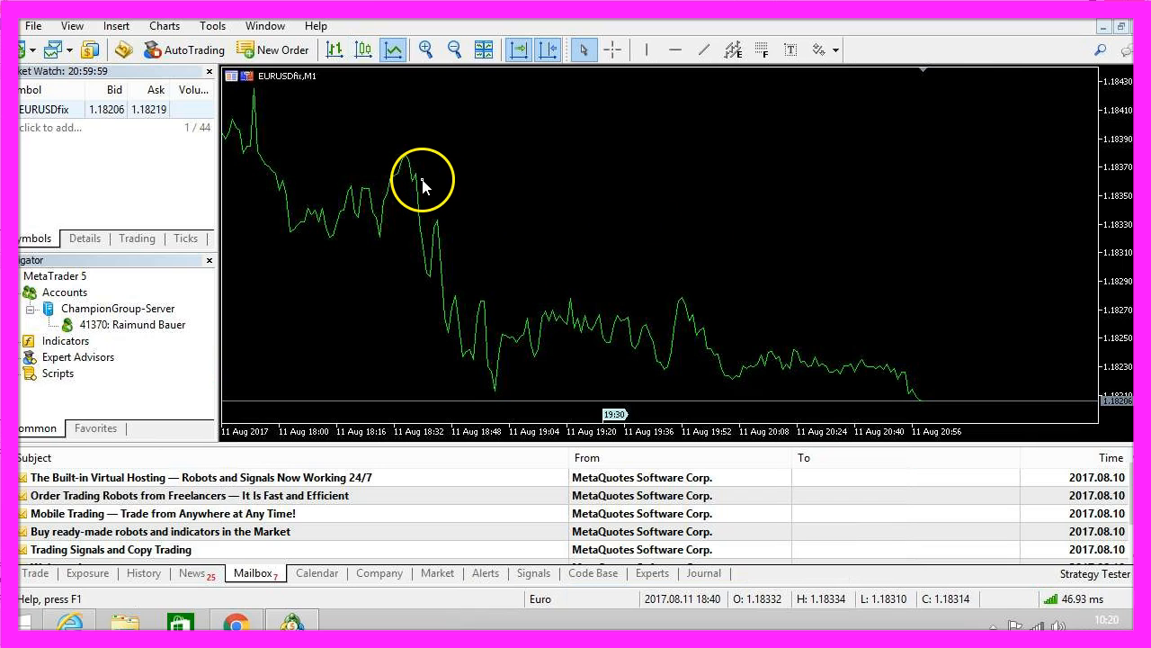
mouse_move(417, 182)
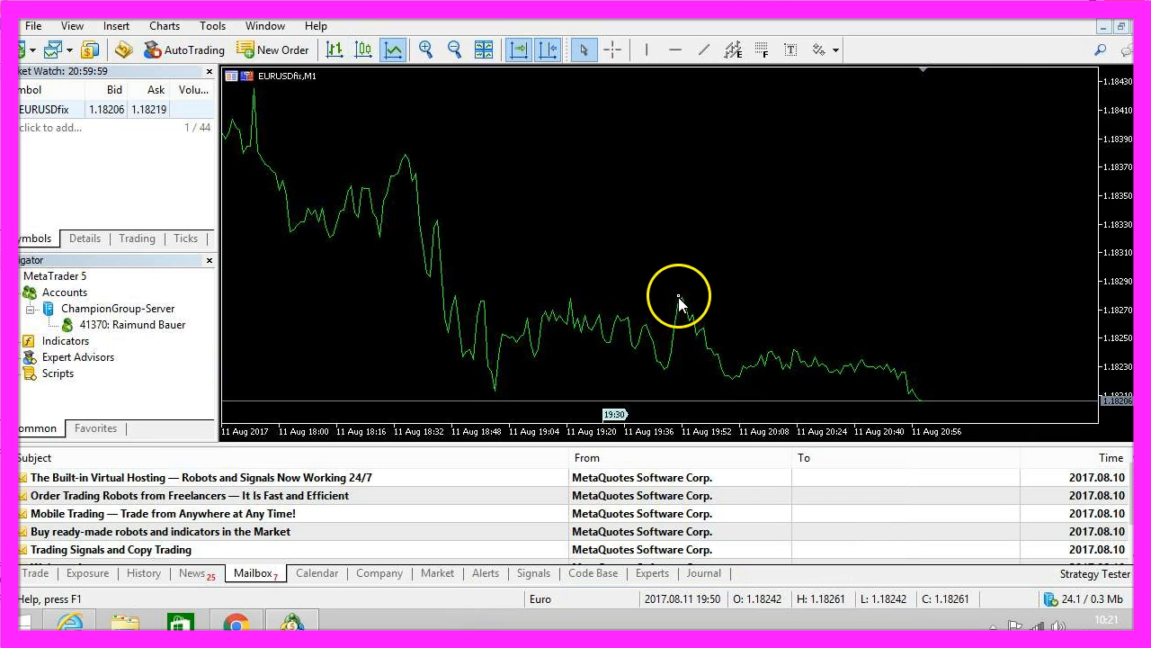
mouse_move(556, 142)
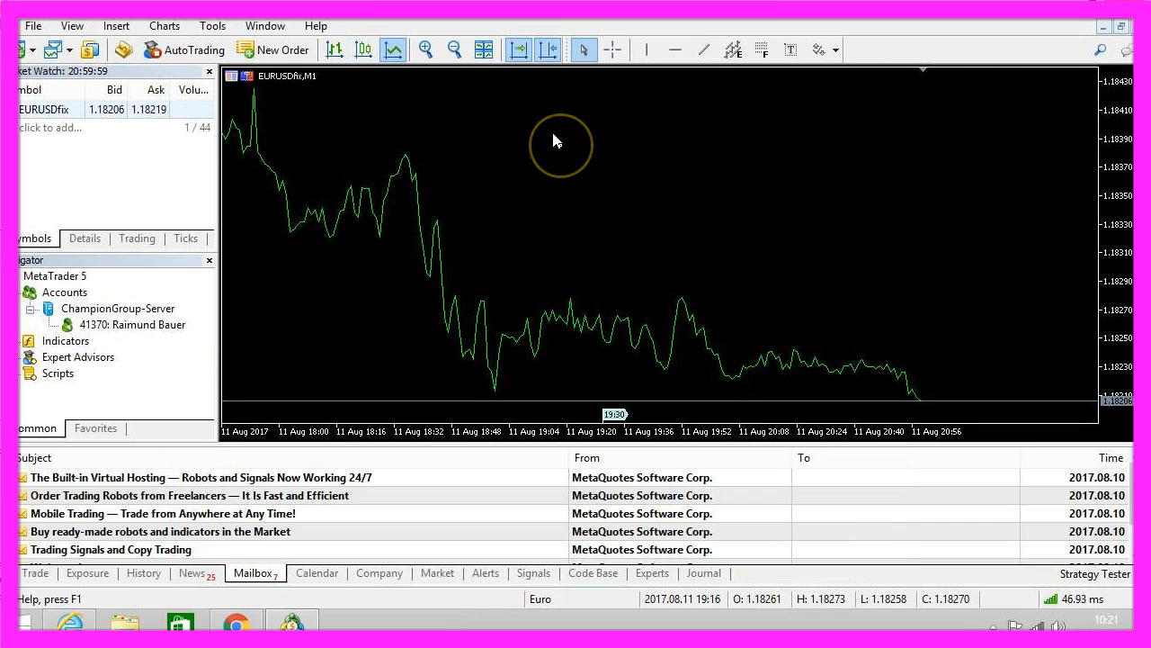
mouse_move(556, 140)
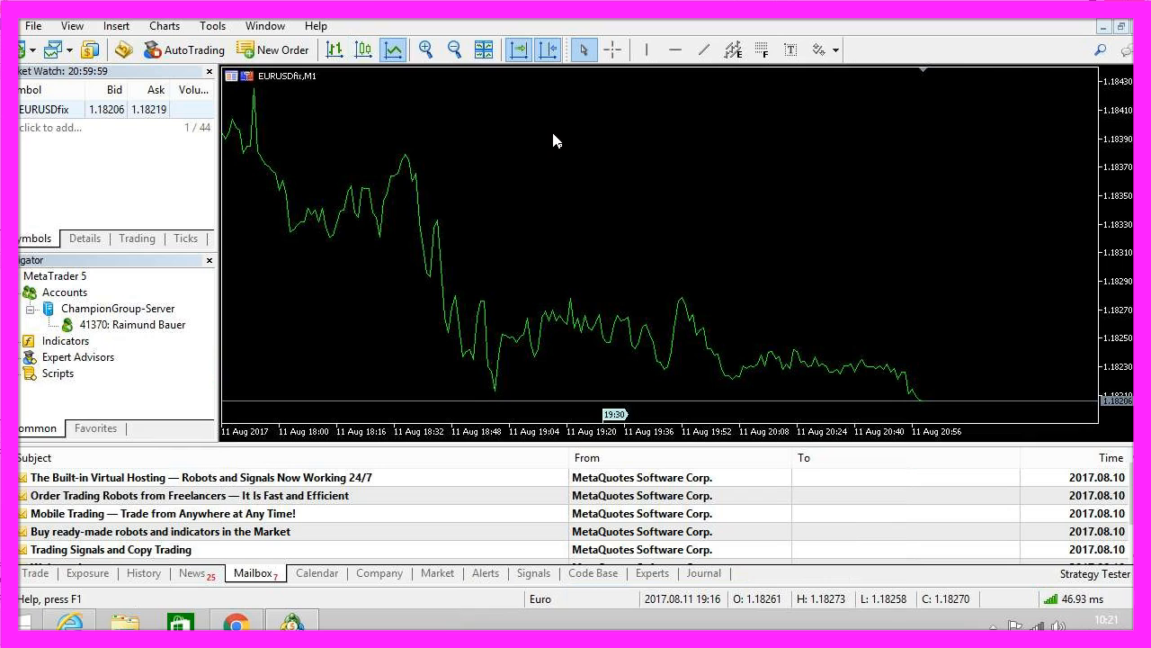
right_click(553, 140)
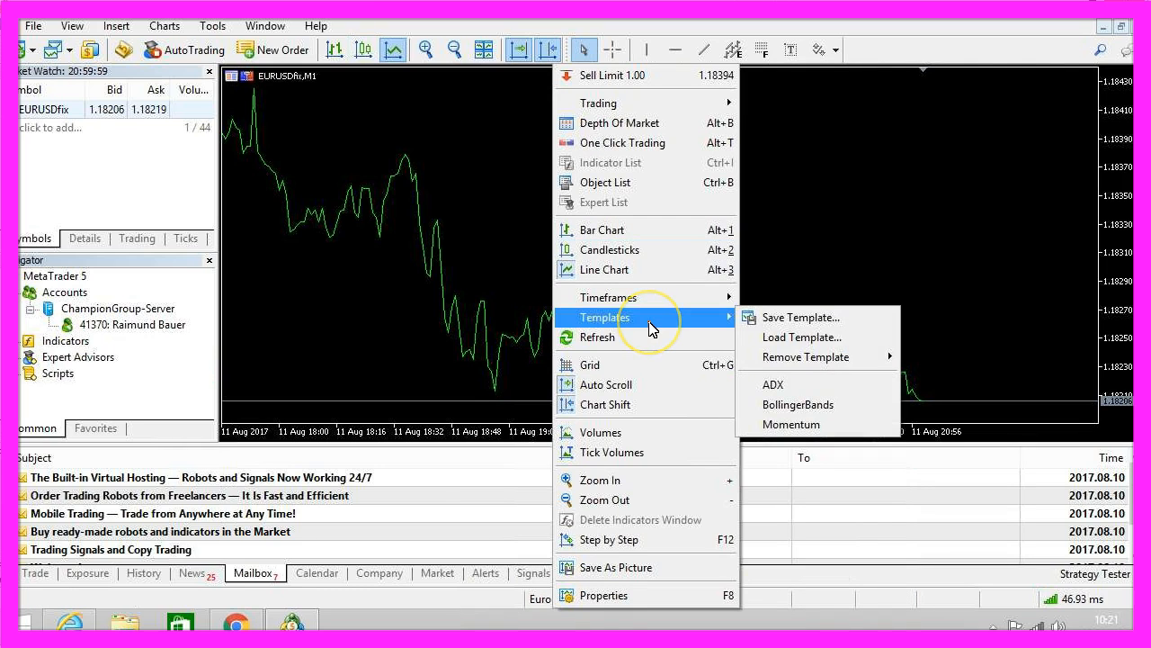
Enter 'default' as the template's file name
left_click(801, 317)
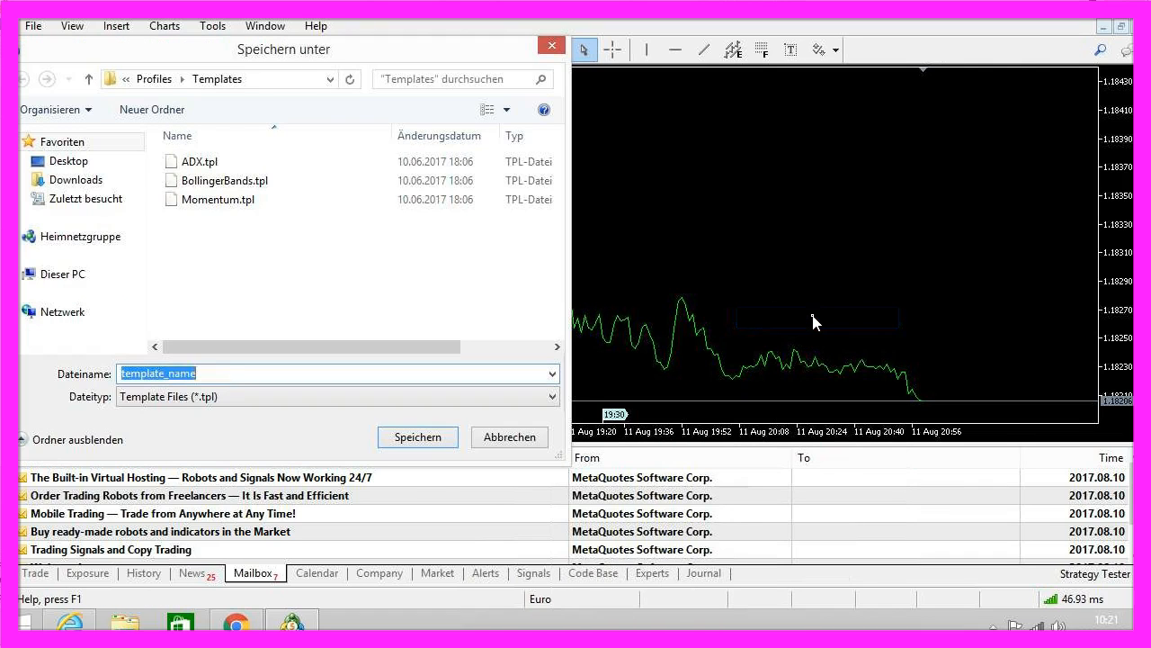
type("d")
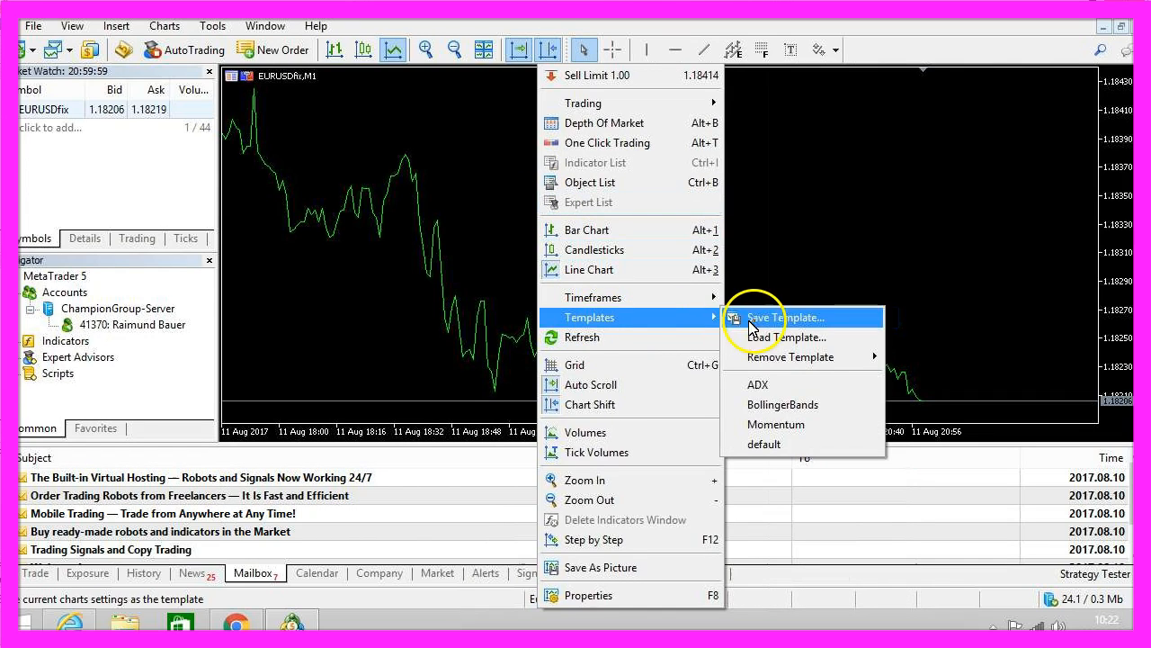
mouse_move(765, 444)
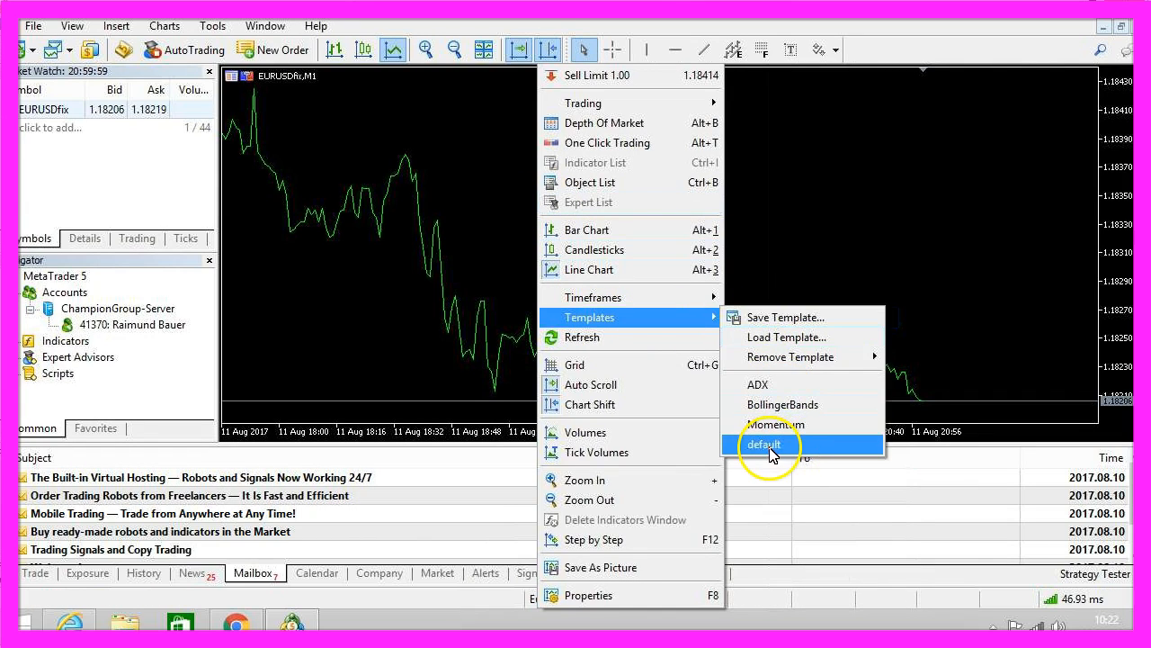
Apply the saved 'default' template via Templates and begin adding a Market Watch symbol
left_click(764, 444)
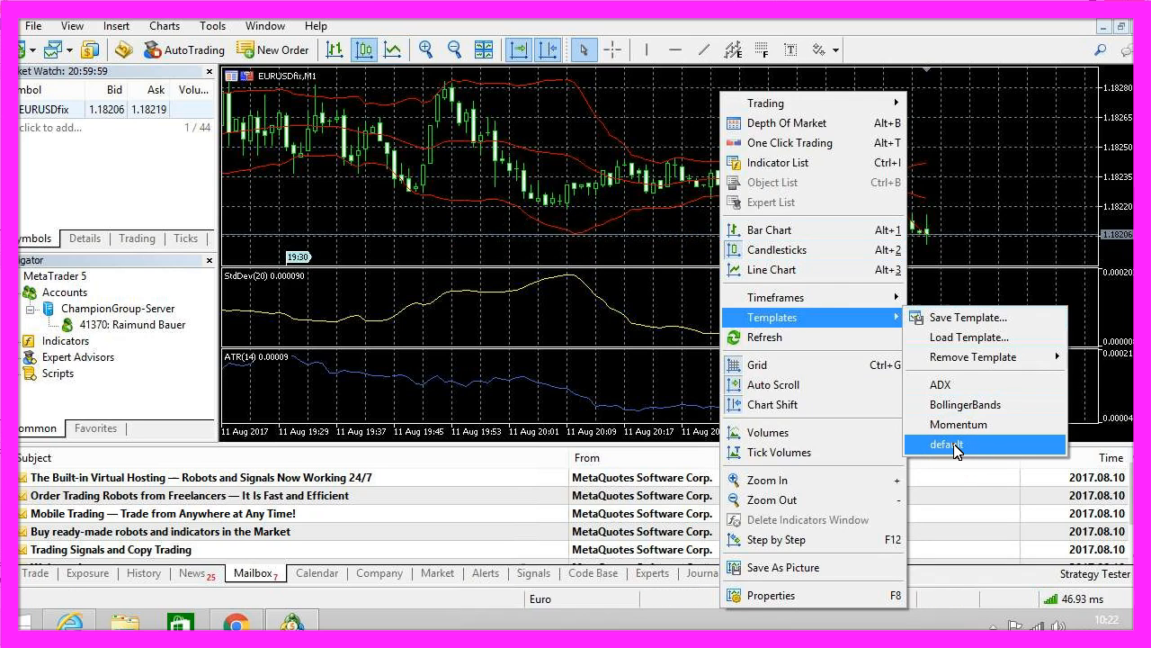
left_click(945, 445)
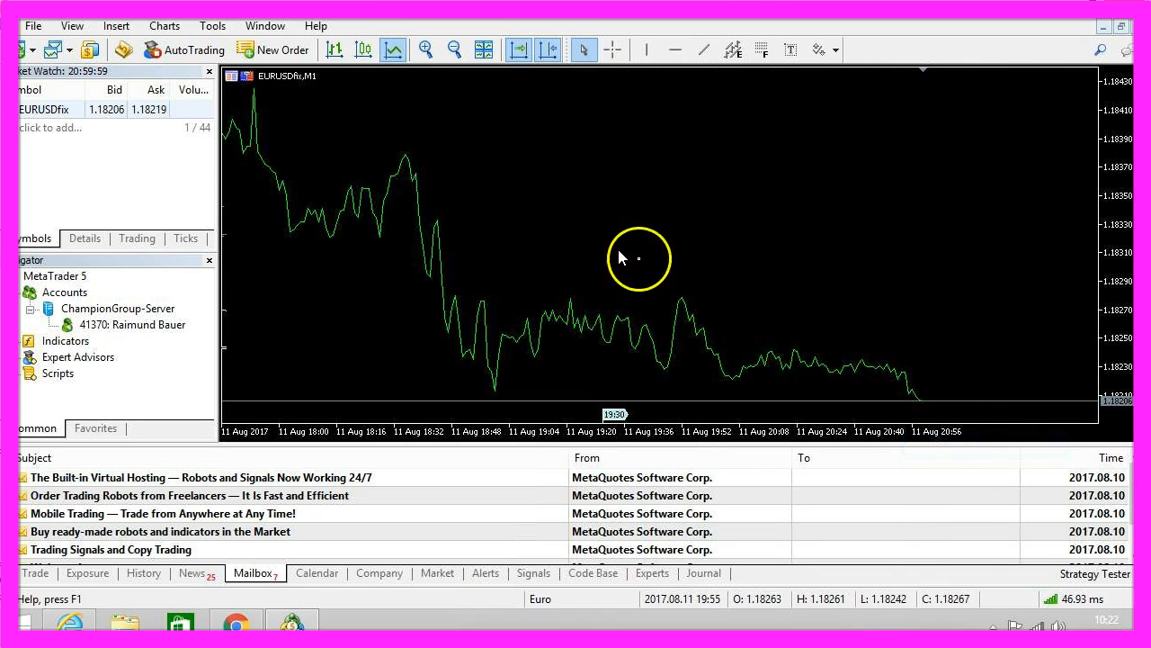
mouse_move(594, 126)
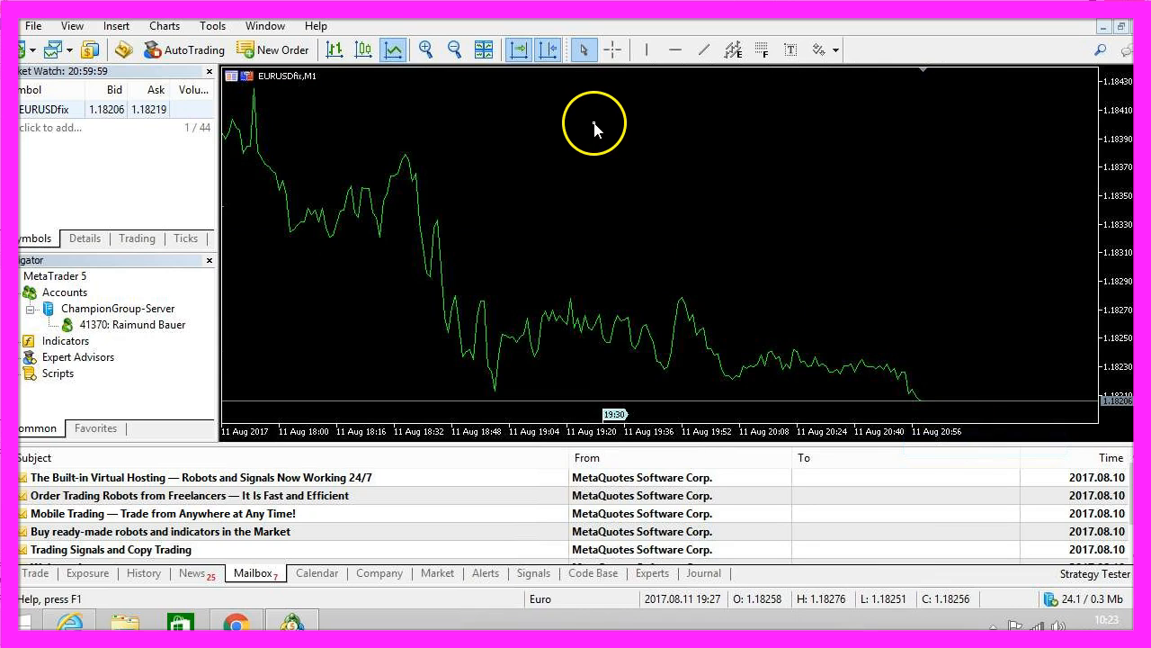
right_click(593, 126)
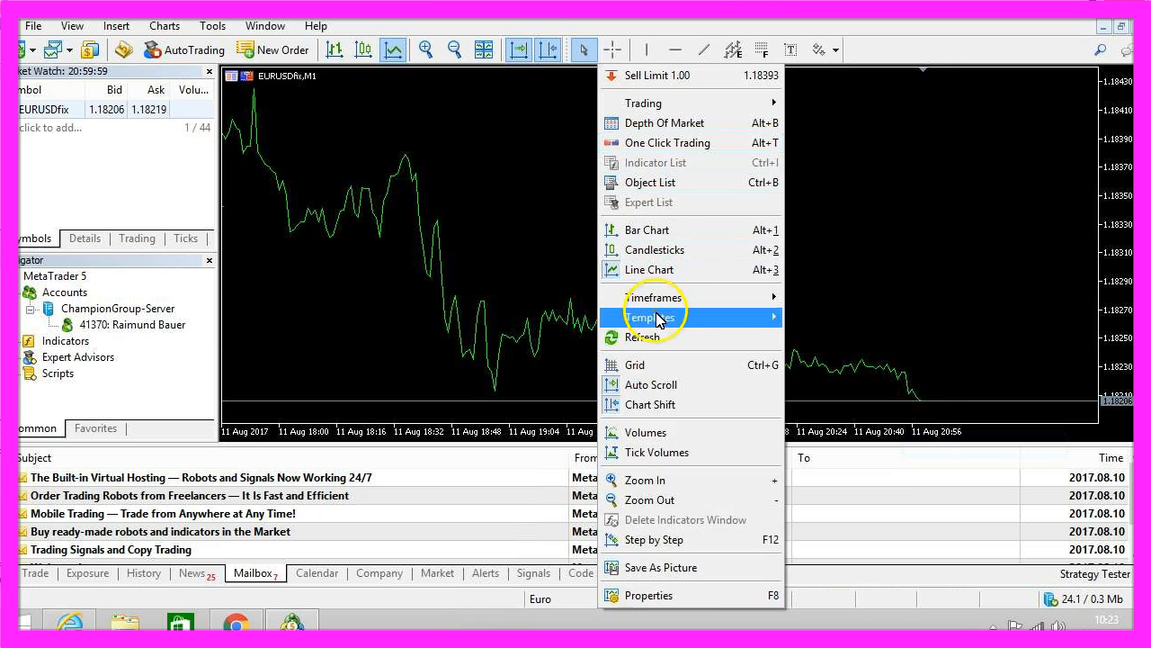
left_click(656, 317)
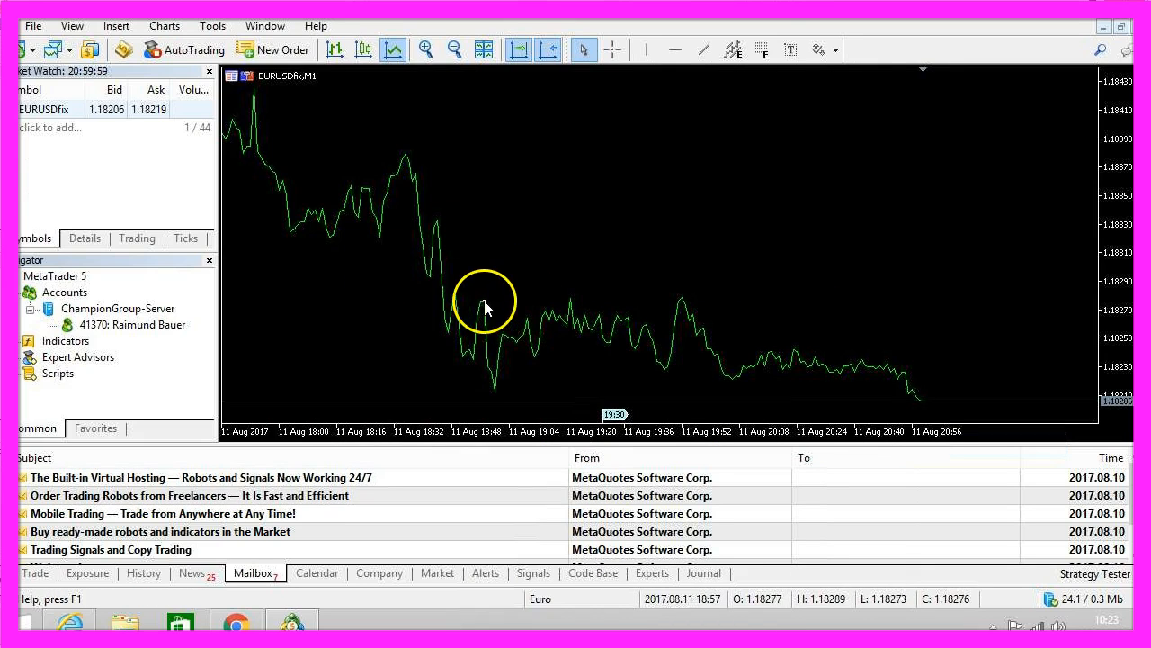
left_click(35, 573)
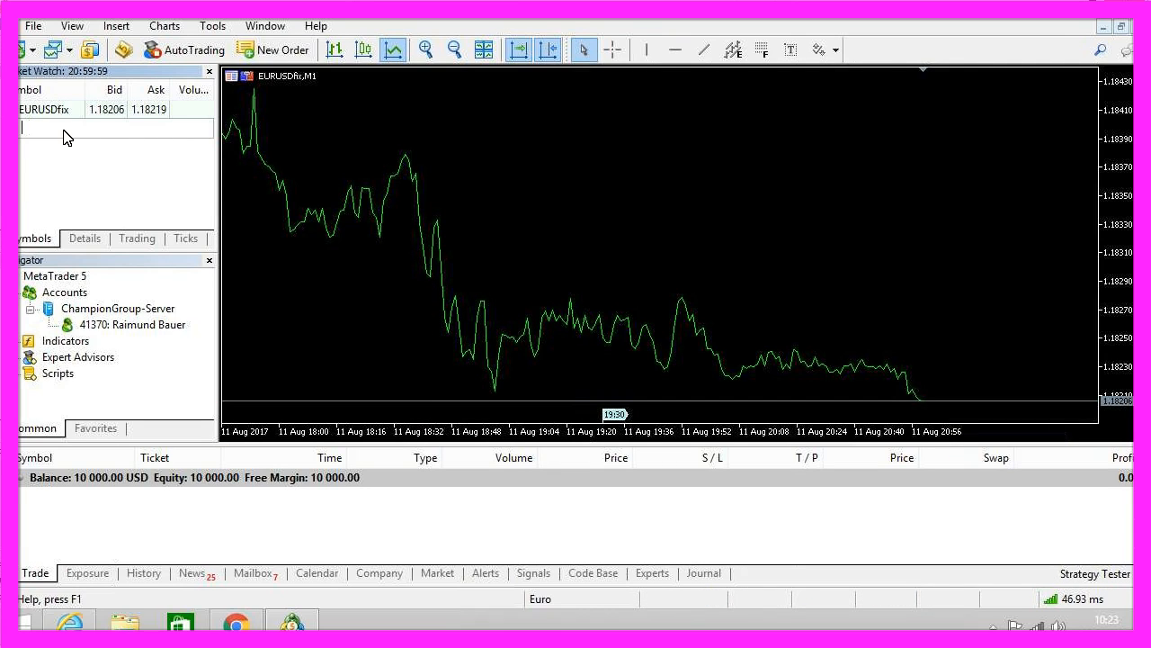
Open a Chart Window for AUDCADfix from Market Watch and show it as candlesticks
right_click(67, 126)
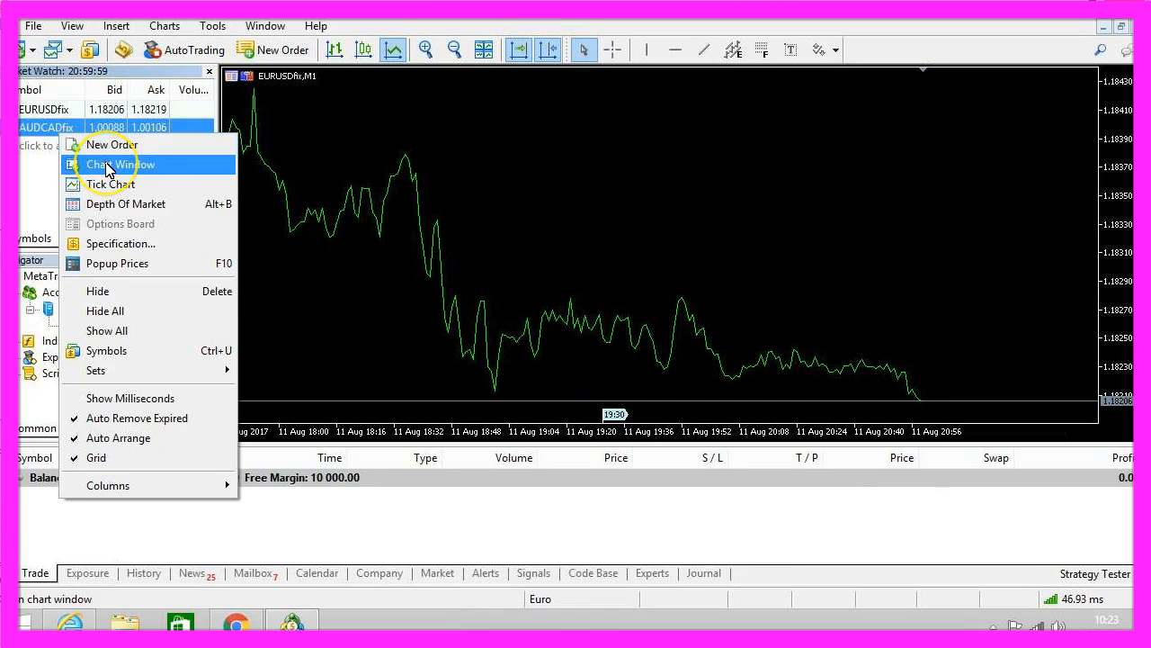
left_click(120, 164)
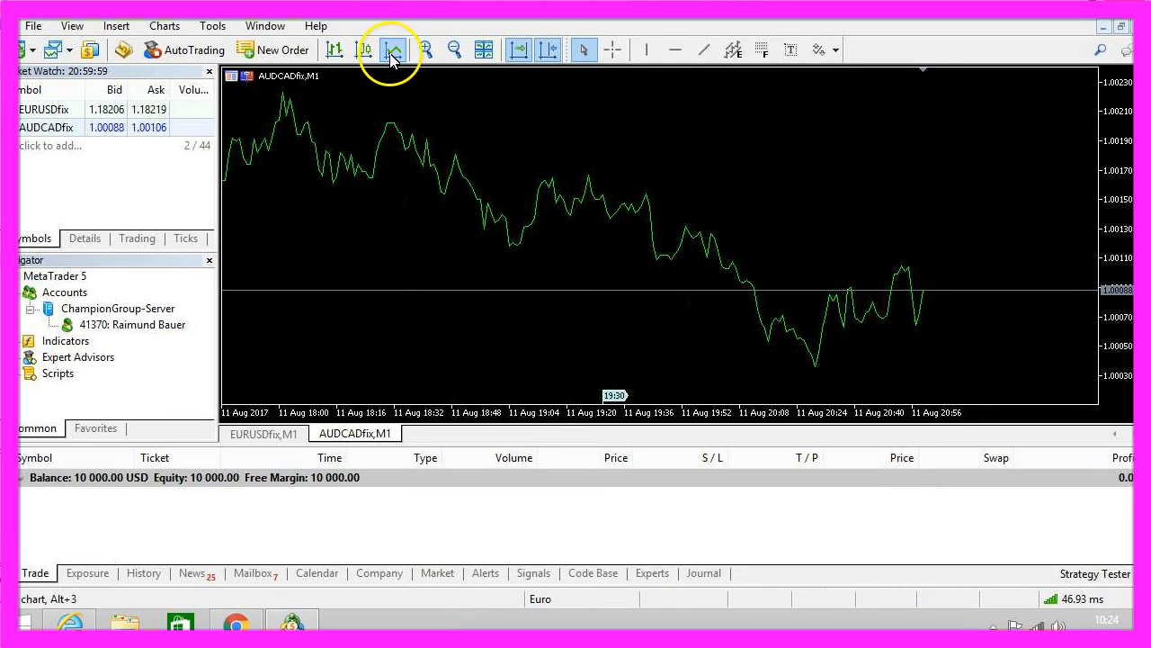
left_click(364, 50)
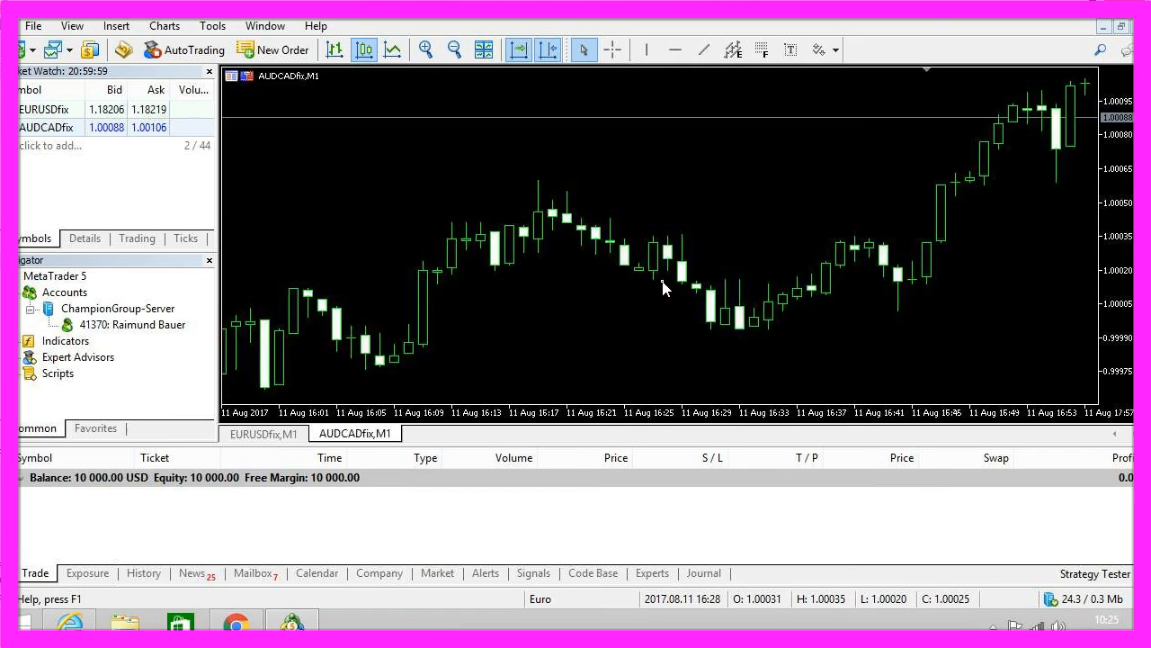
Change the AUDCADfix chart timeframe from 1 minute to 30 Minutes
right_click(665, 287)
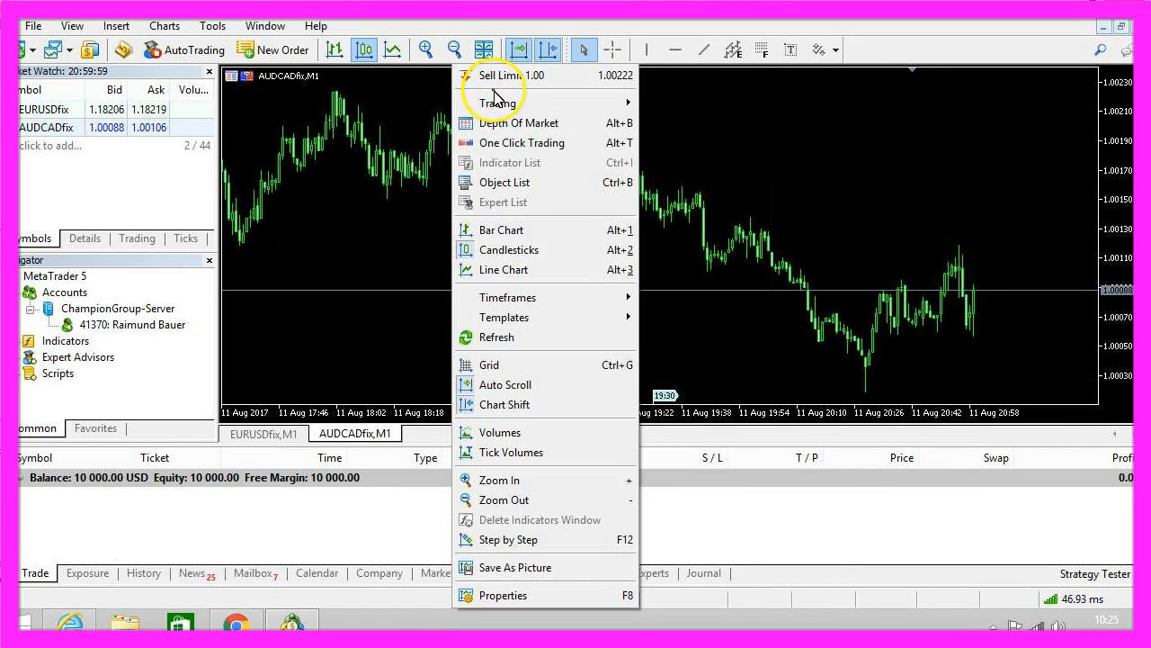
mouse_move(549, 480)
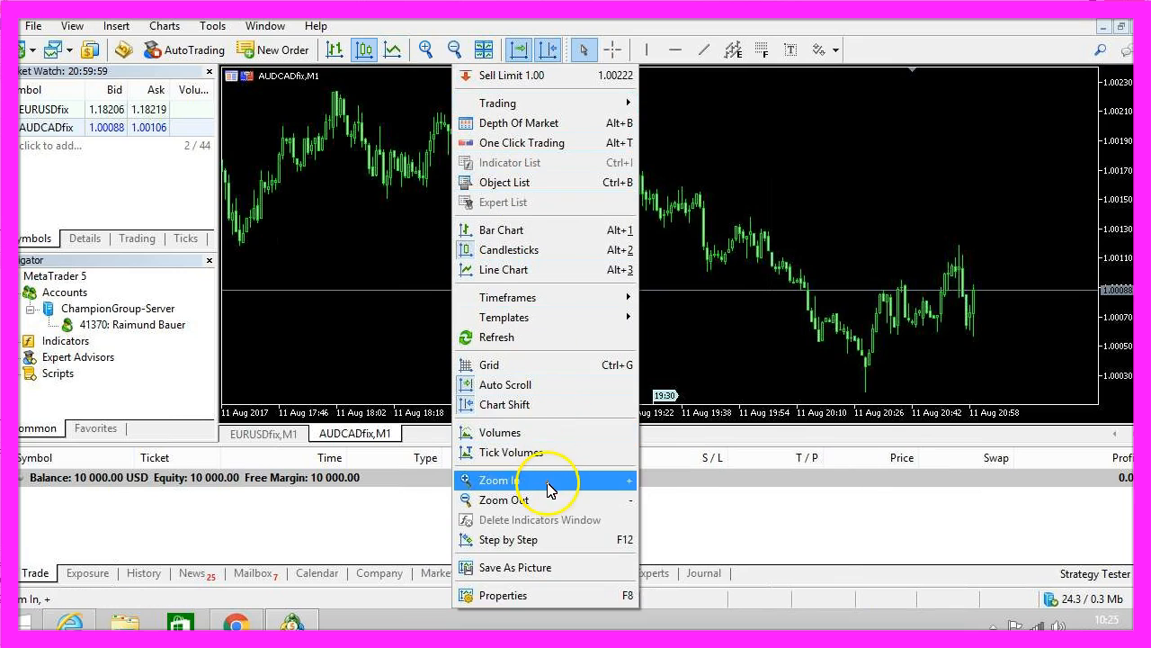
mouse_move(625, 492)
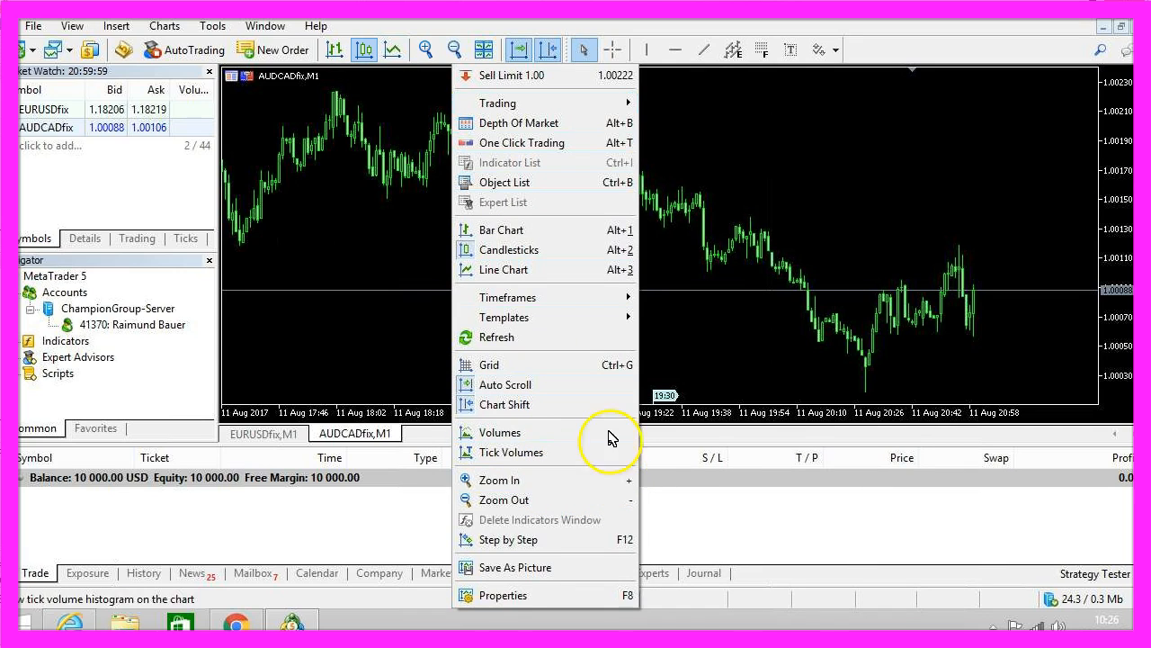
mouse_move(508, 297)
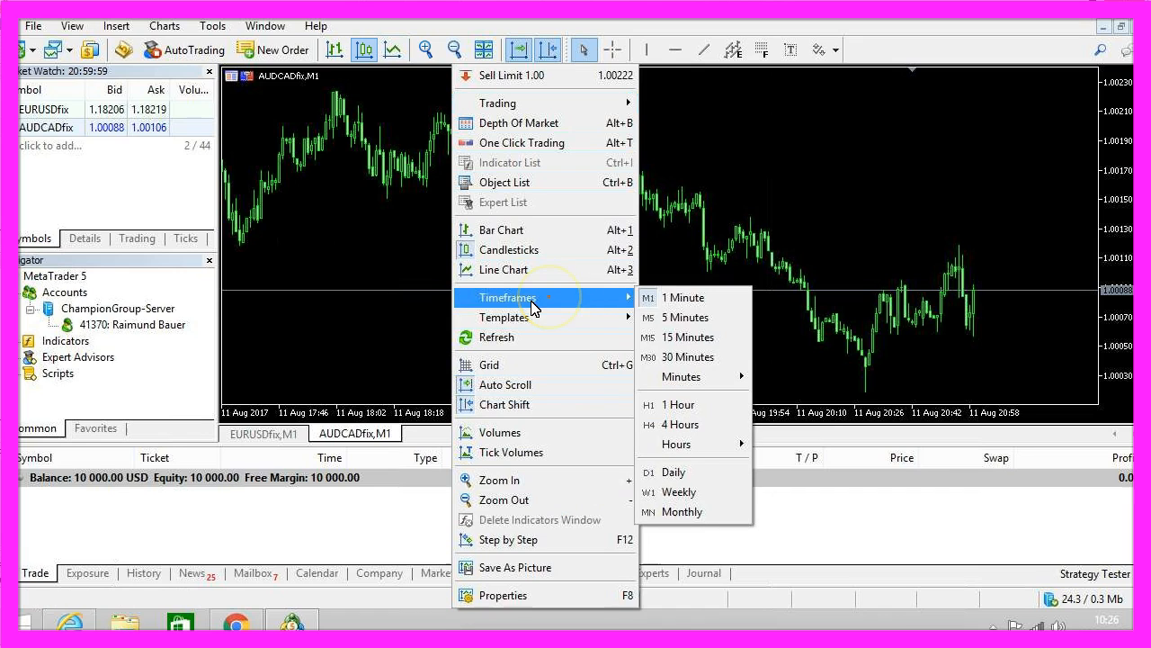
mouse_move(686, 357)
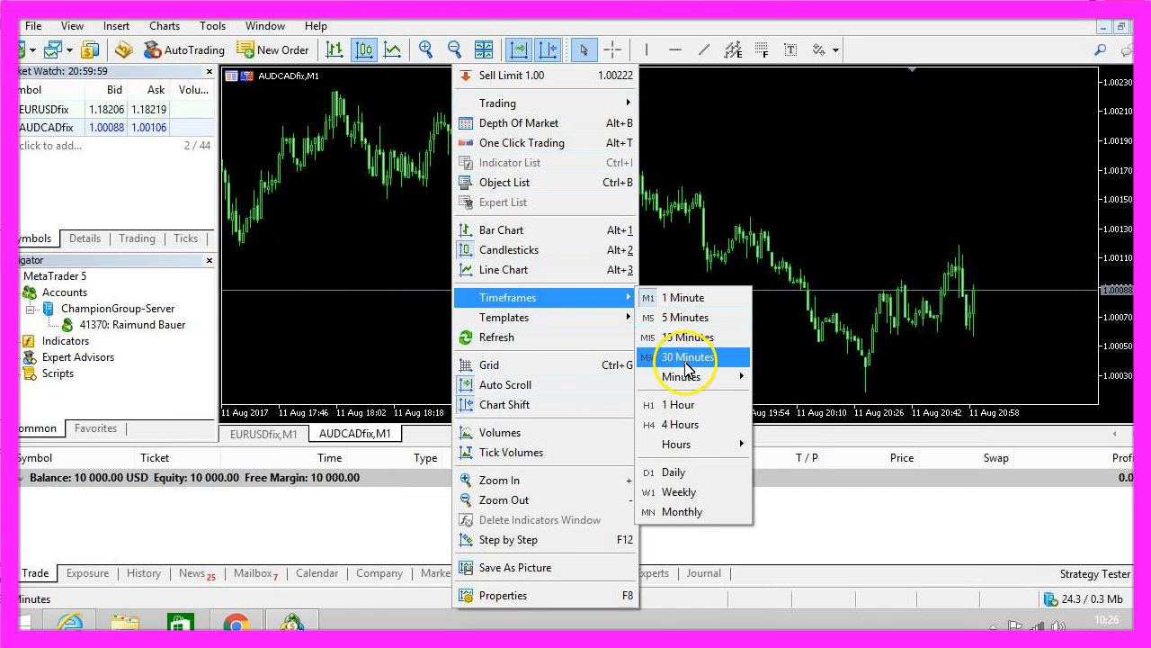
left_click(686, 357)
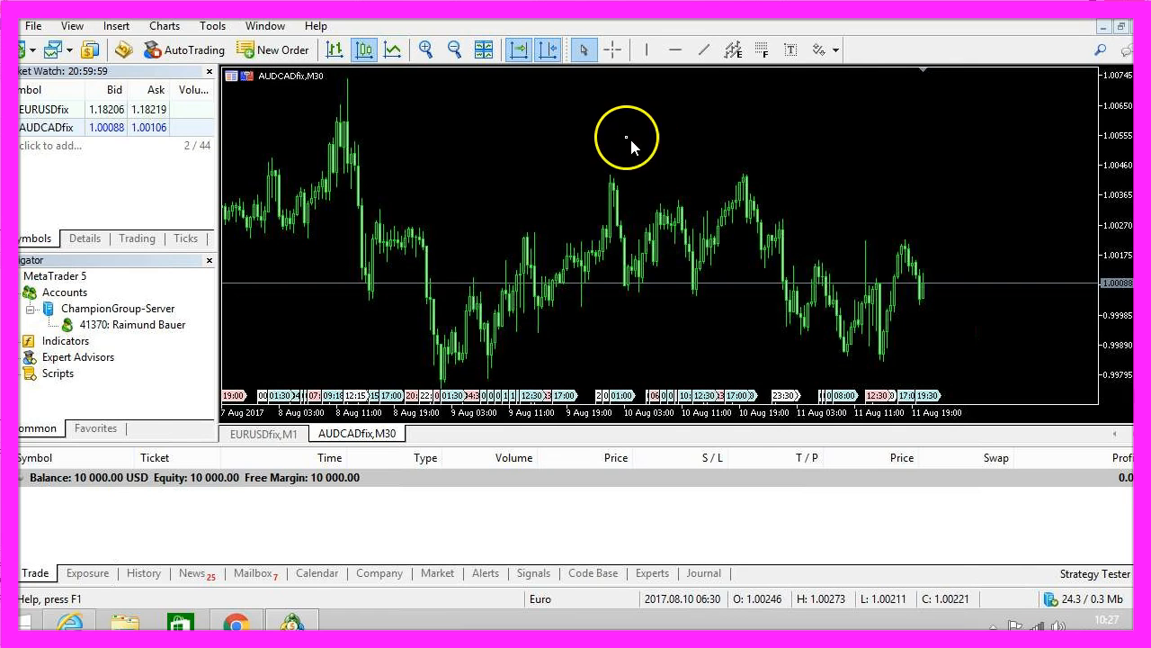
right_click(627, 139)
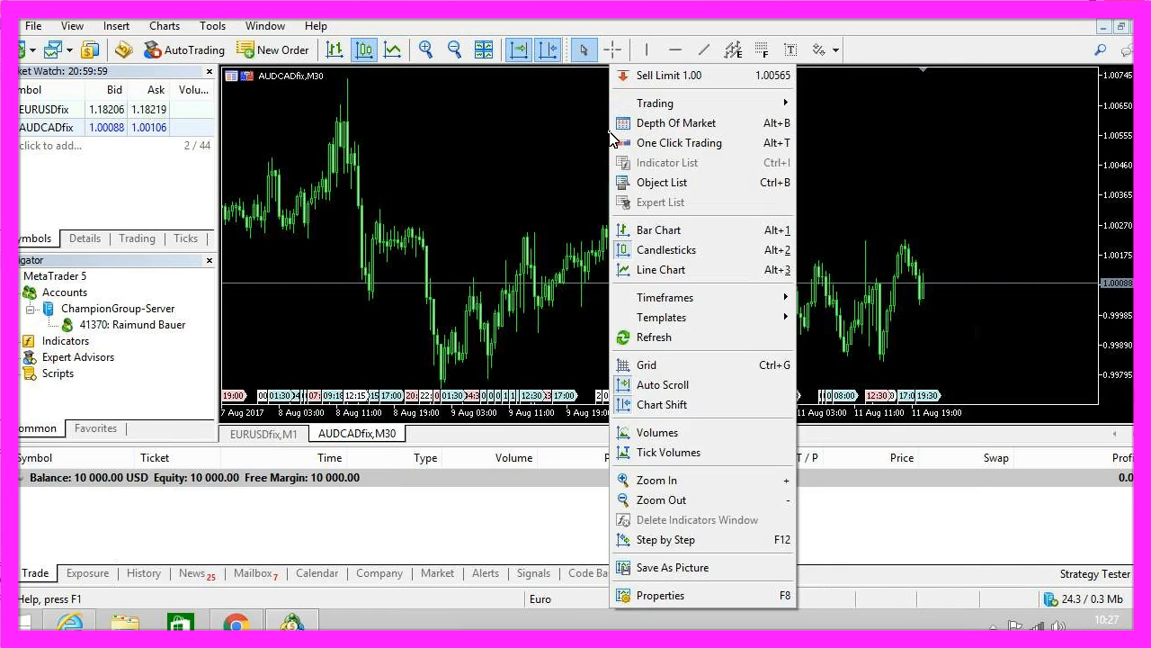